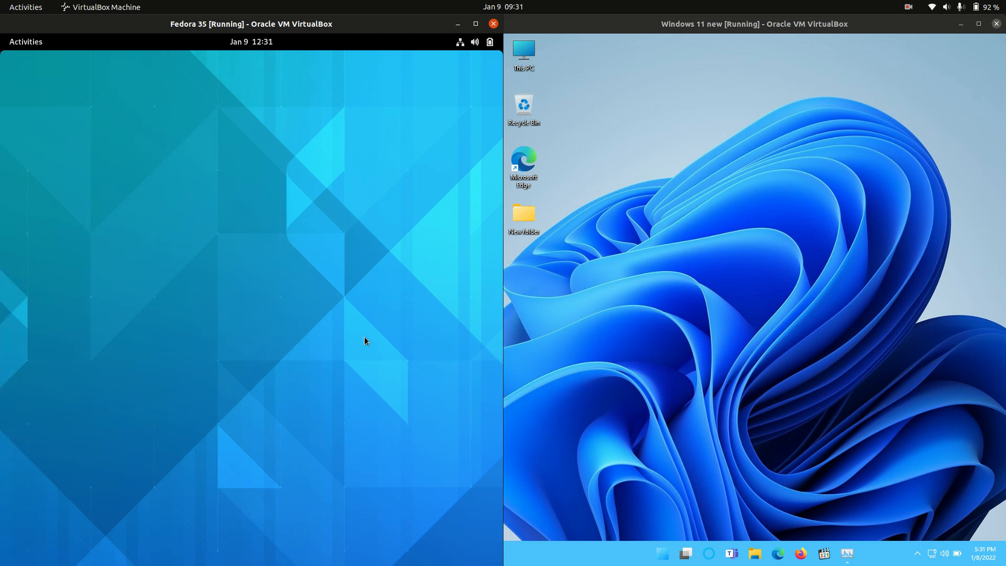
mouse_move(744, 243)
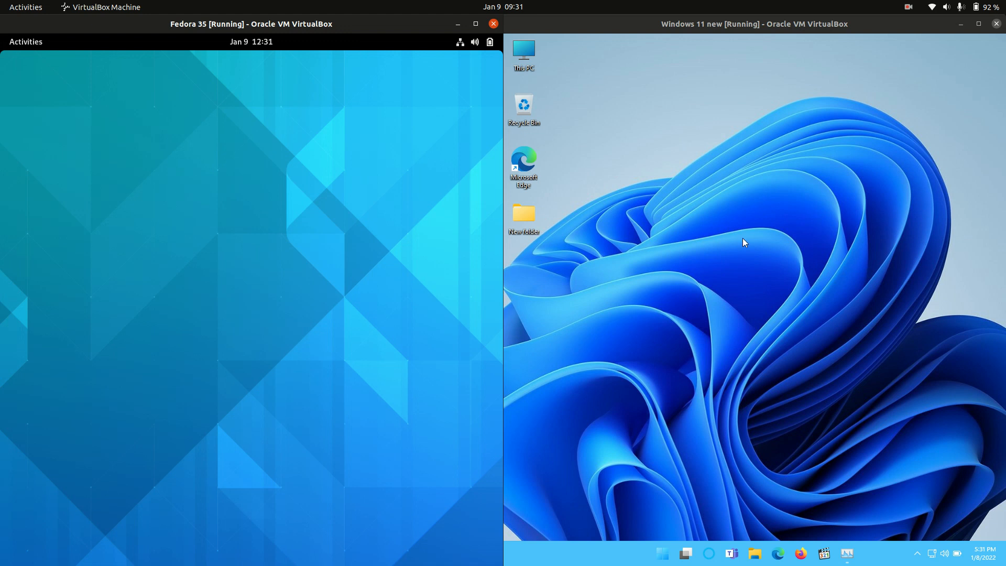
mouse_move(701, 262)
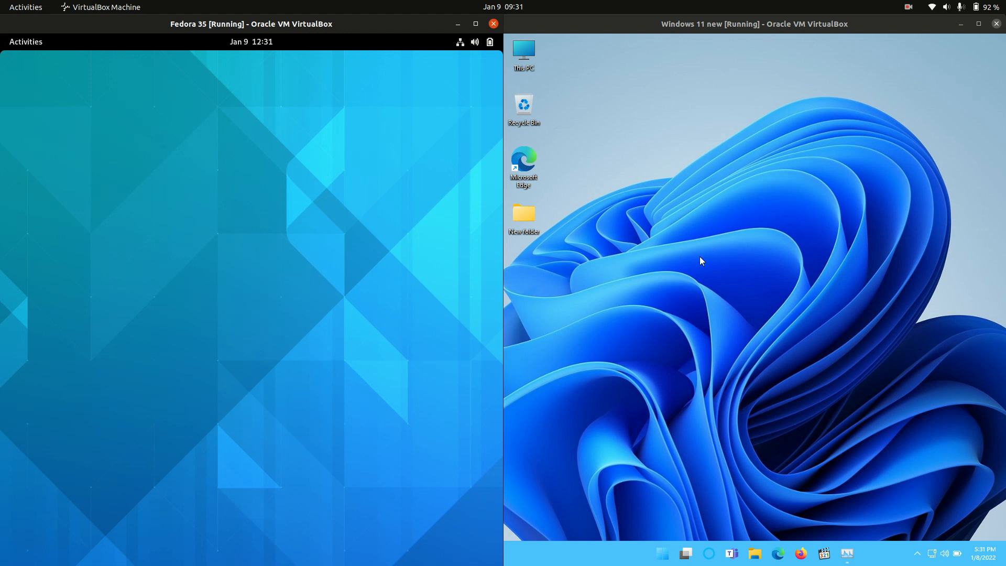
mouse_move(284, 189)
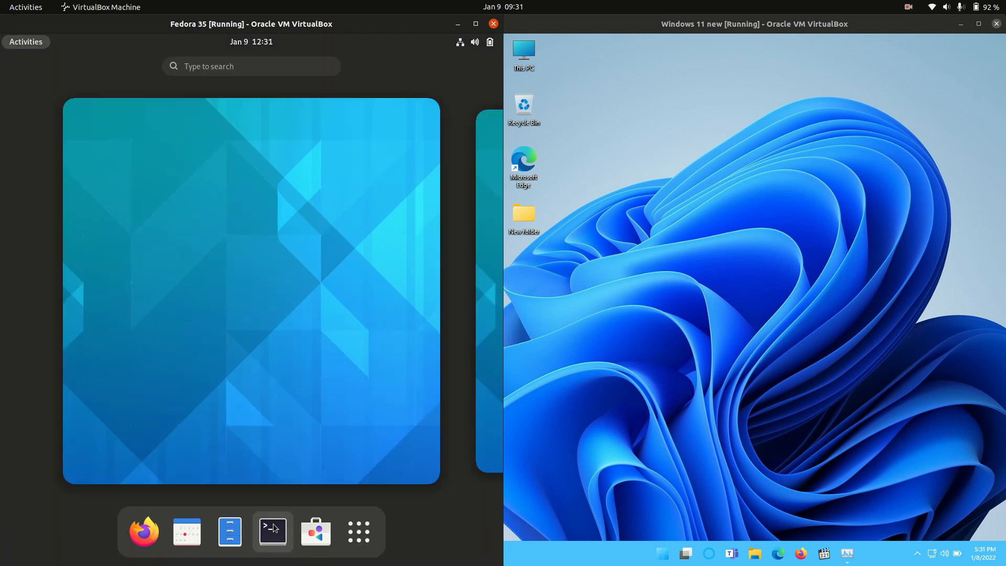
Launch GNOME Terminal on Fedora and run htop to show memory usage
left_click(272, 531)
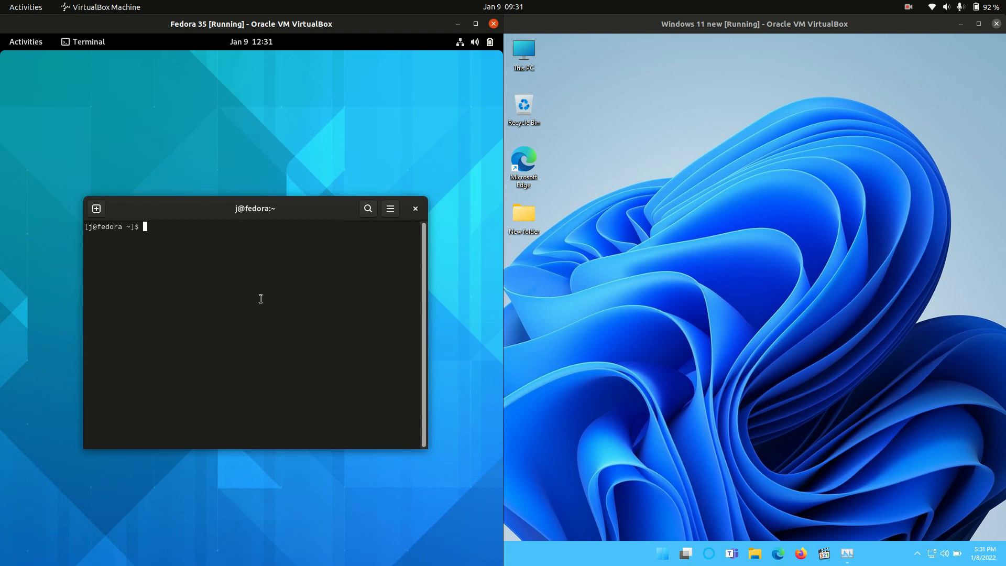
type("htop")
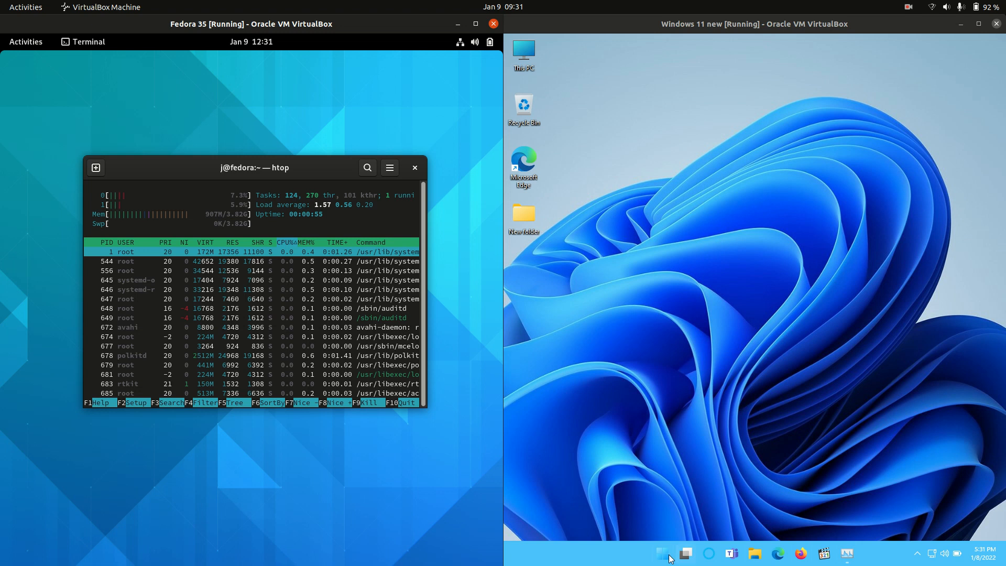
Open Windows 11 Task Manager showing 1.7/4.0 GB memory, then bring up Fedora's Activities overview
right_click(663, 553)
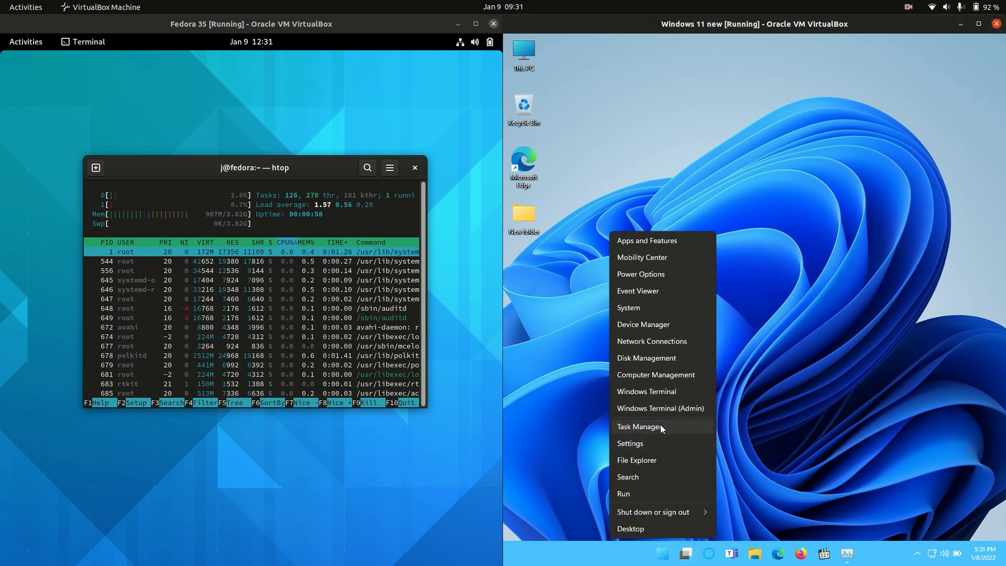
left_click(639, 427)
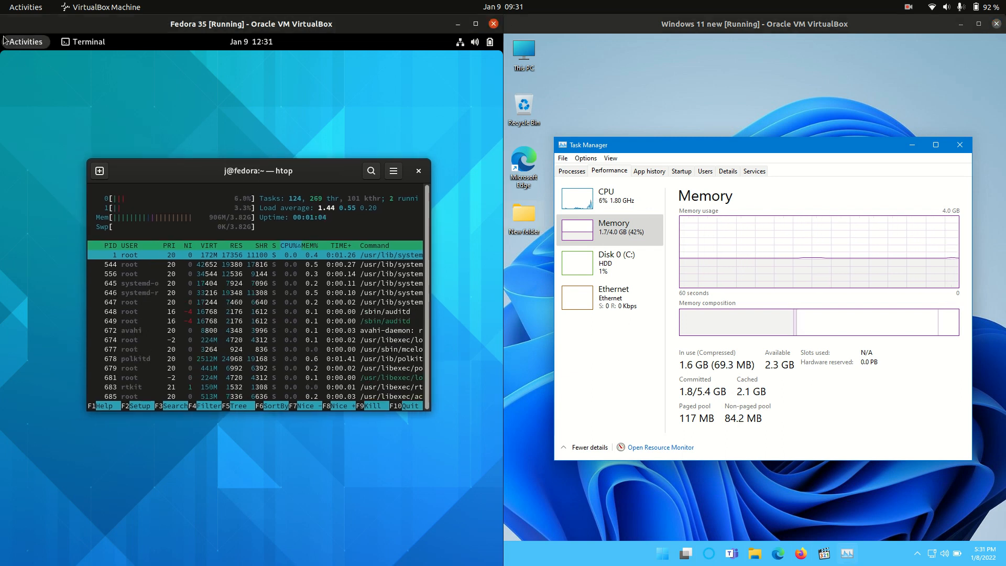
left_click(26, 42)
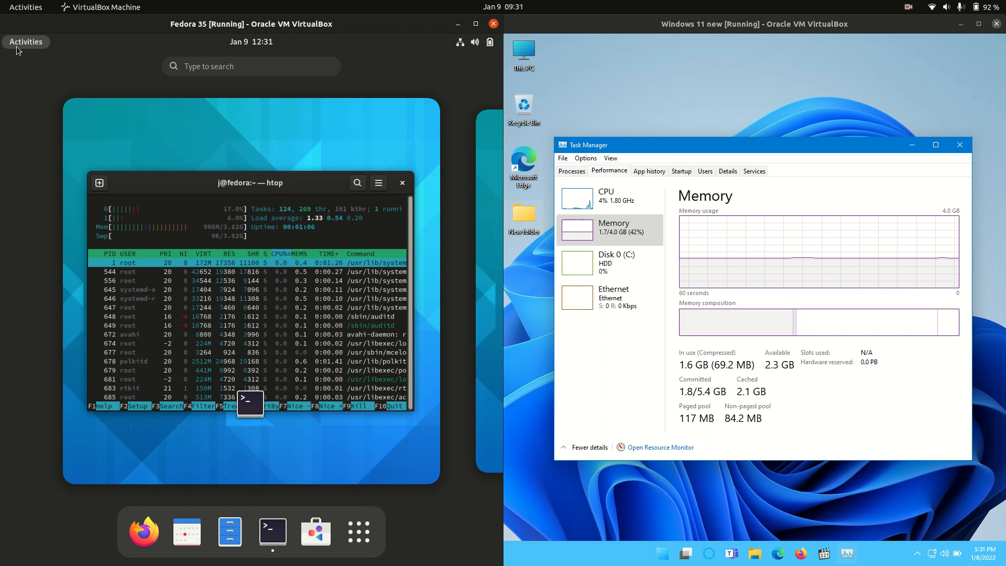